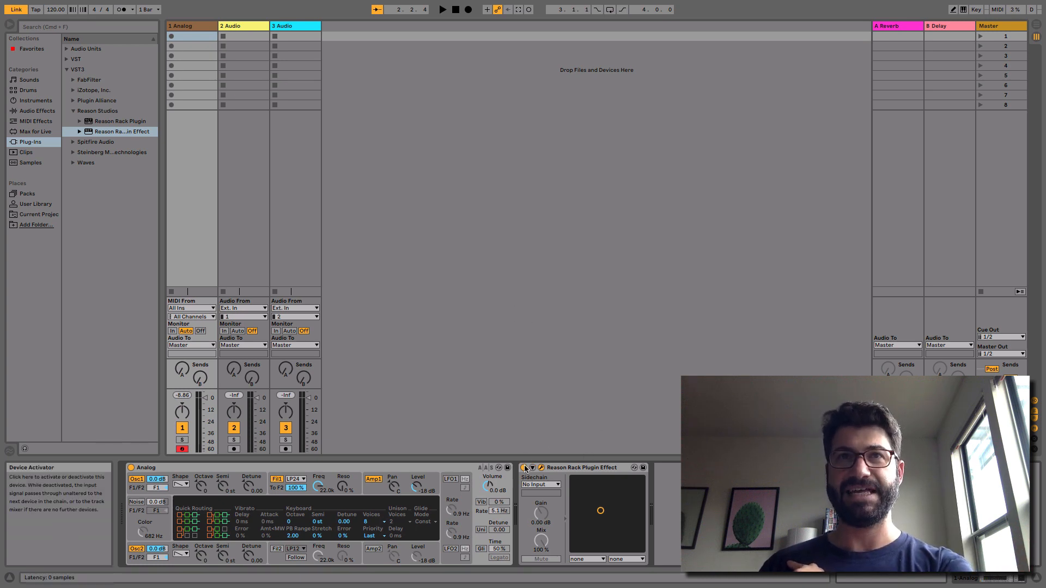
Step: Show the Reason Rack effect's plugin window with The Echo loaded in its rack
click(526, 468)
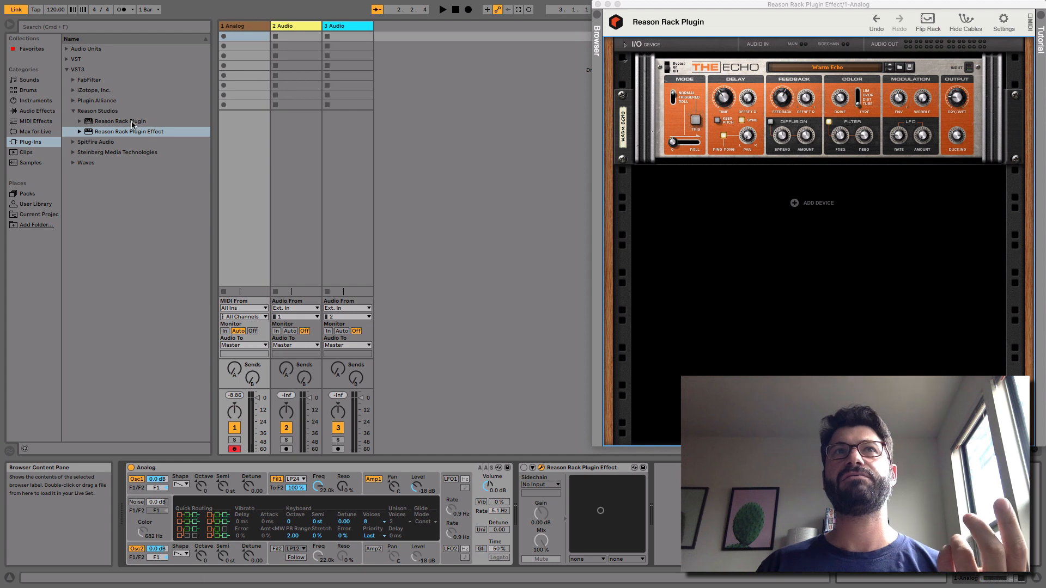
mouse_move(280, 362)
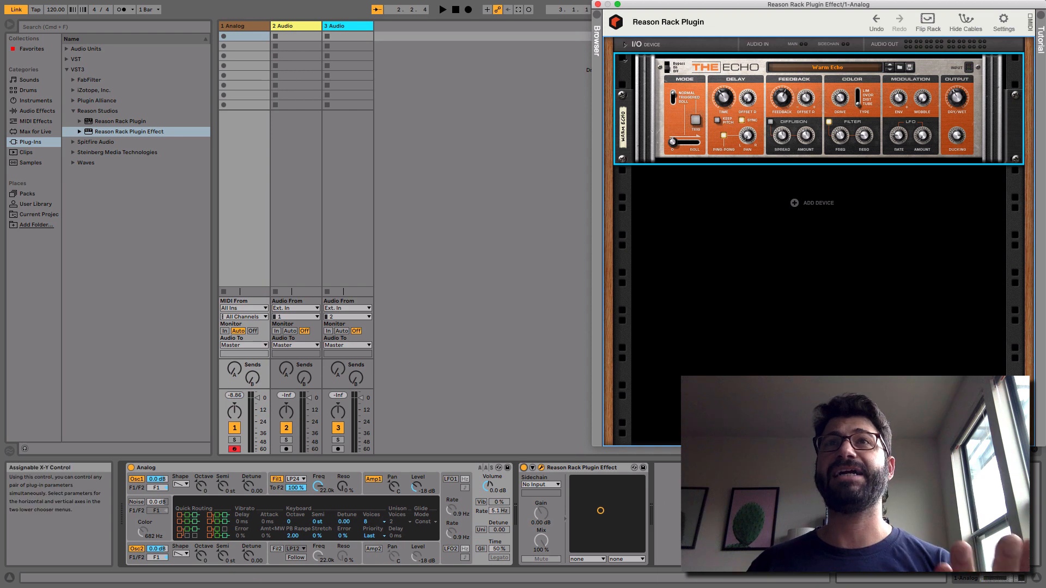
mouse_move(813, 203)
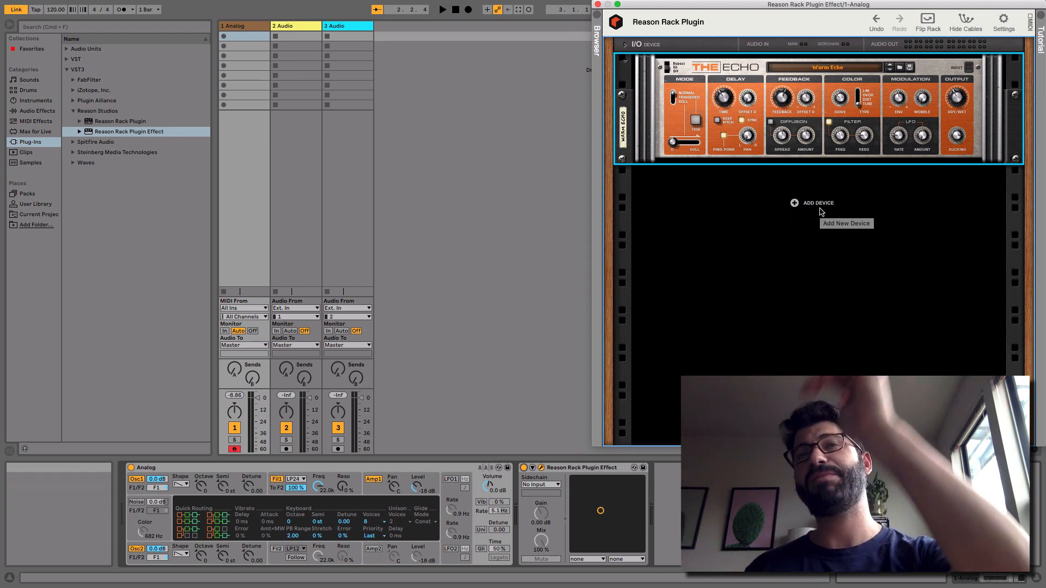
Step: Add a Scream 4 Distortion device below The Echo in the Reason rack
click(794, 203)
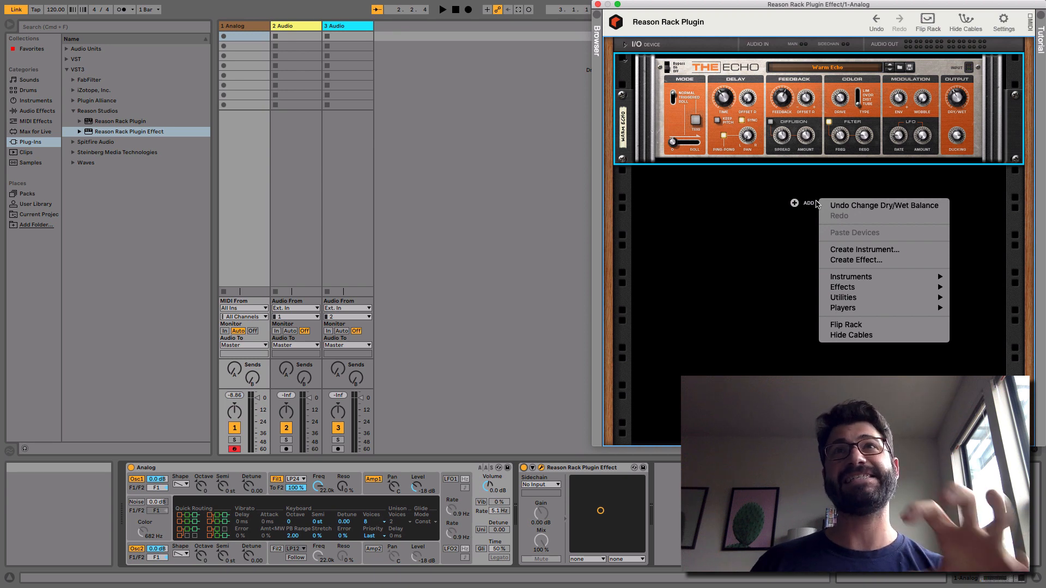
mouse_move(844, 296)
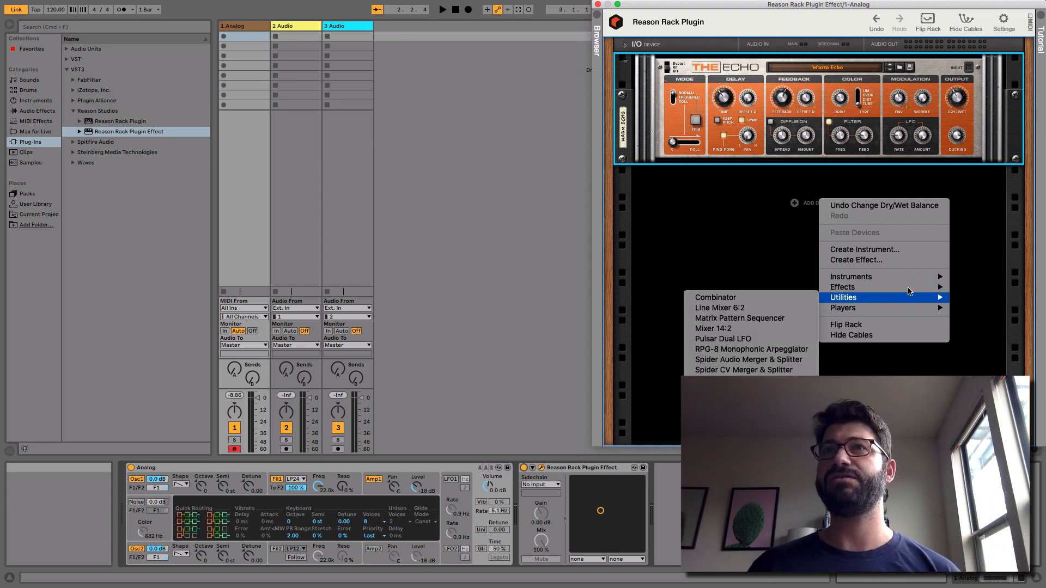
mouse_move(842, 287)
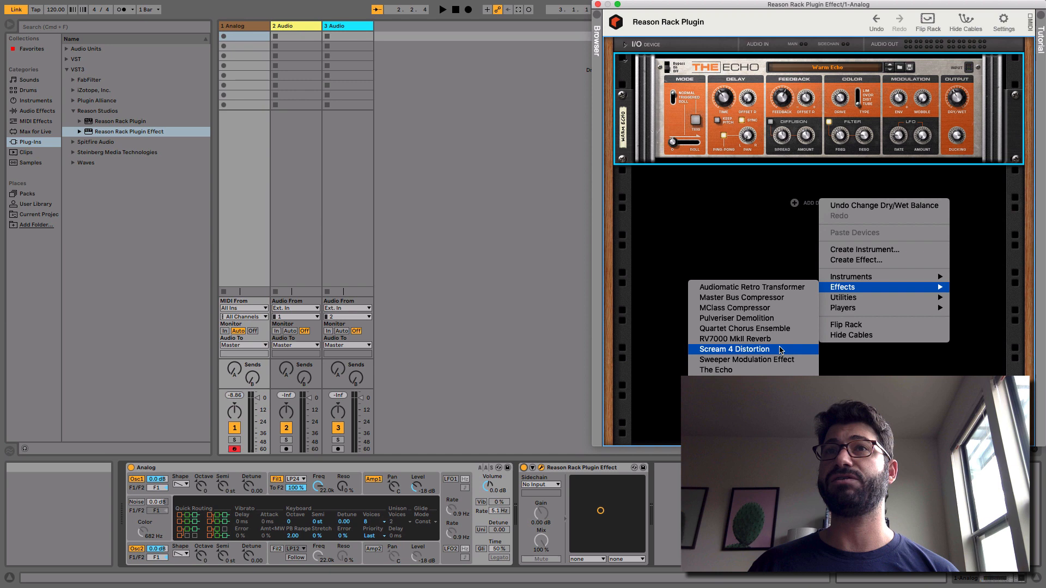
click(733, 349)
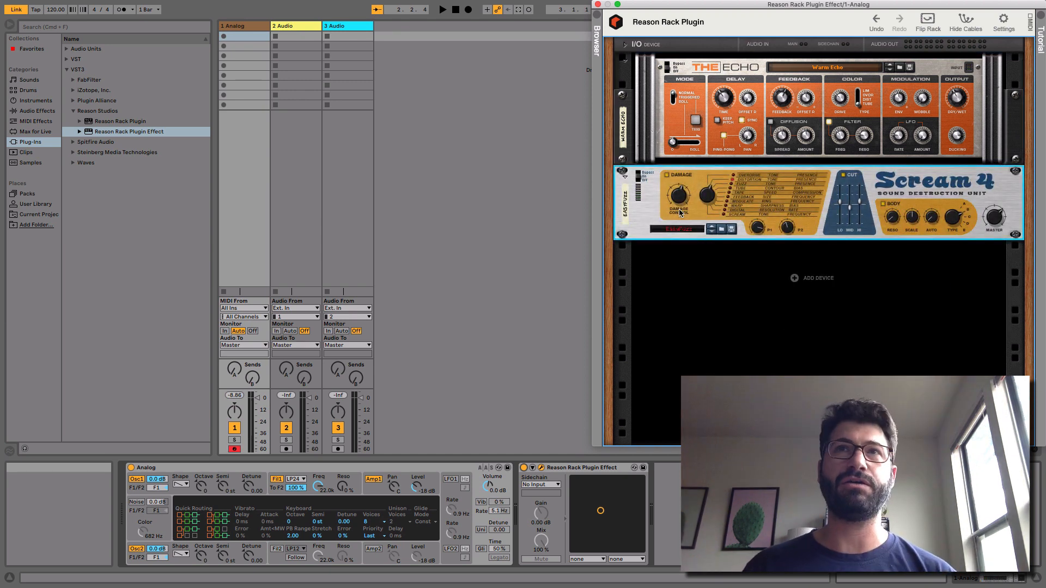
drag(704, 194, 704, 197)
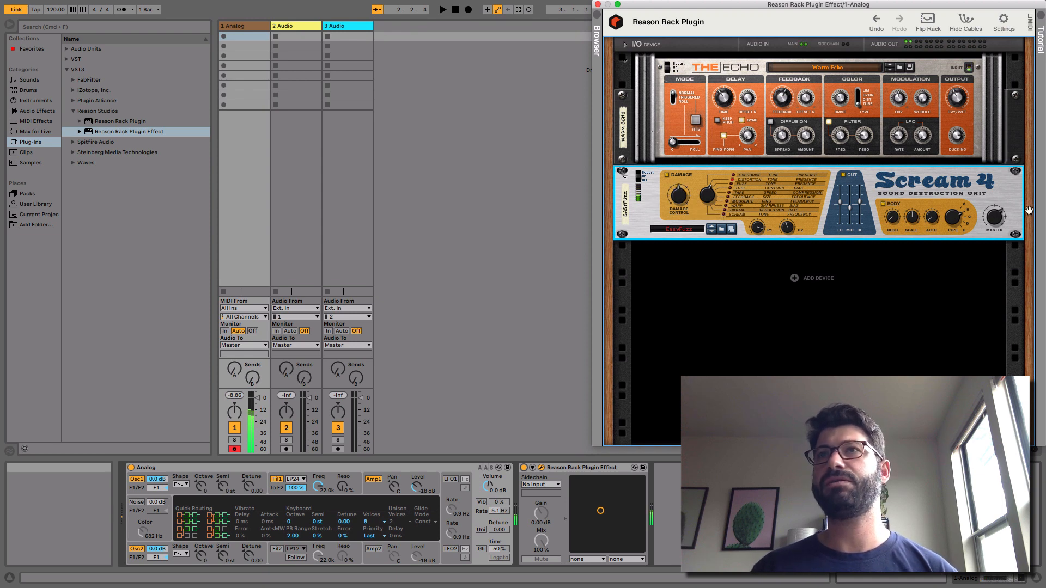
mouse_move(742, 212)
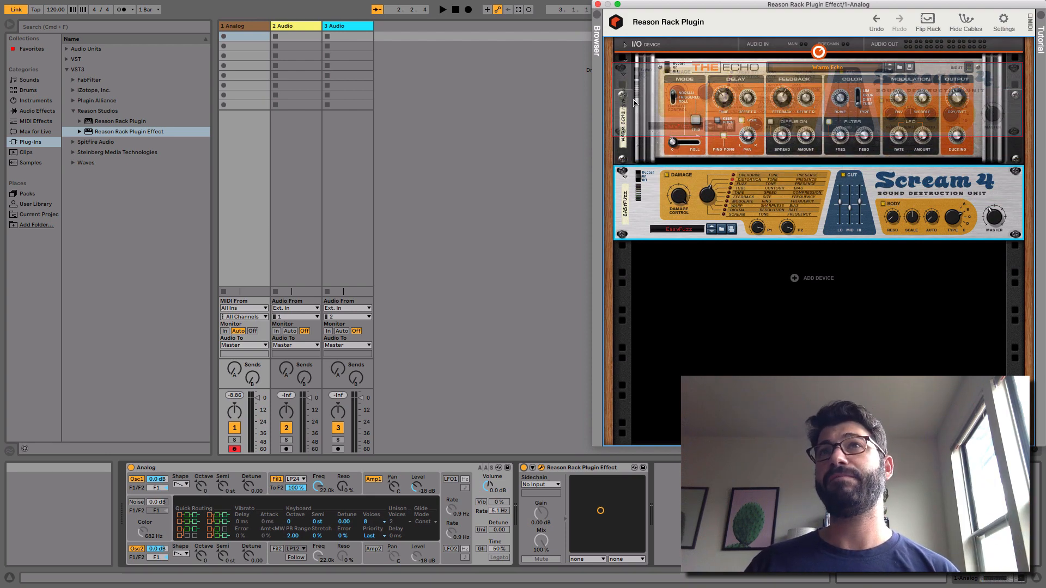
Step: Move The Echo below Scream 4 and flip the rack to show its rear cabling
click(926, 21)
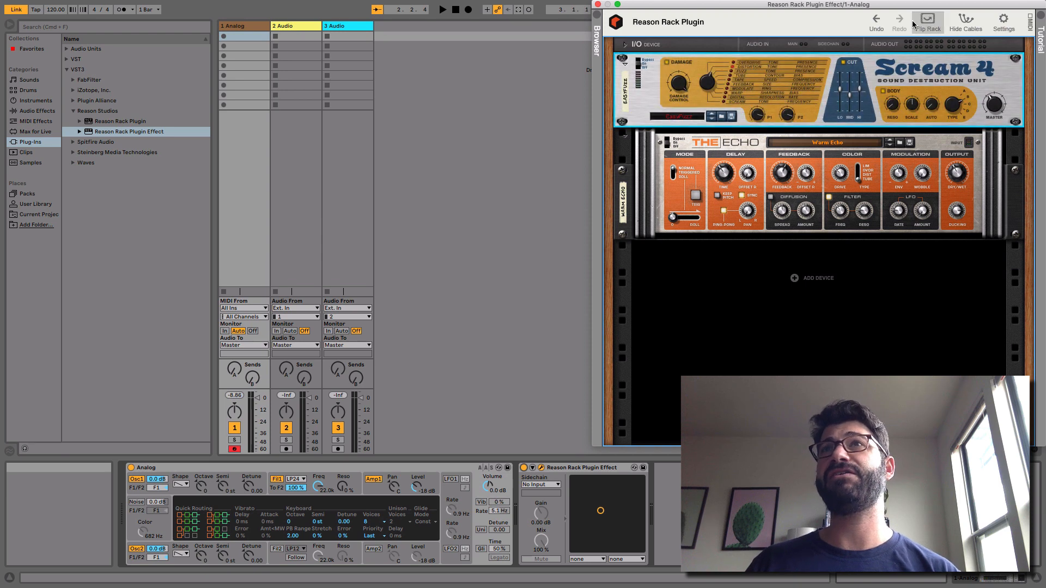
click(926, 22)
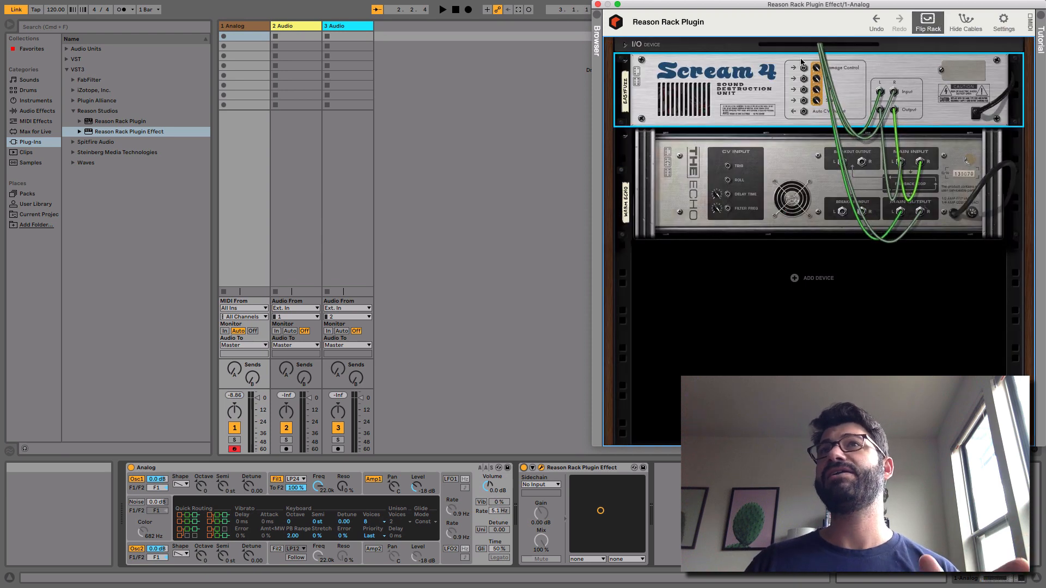
mouse_move(859, 96)
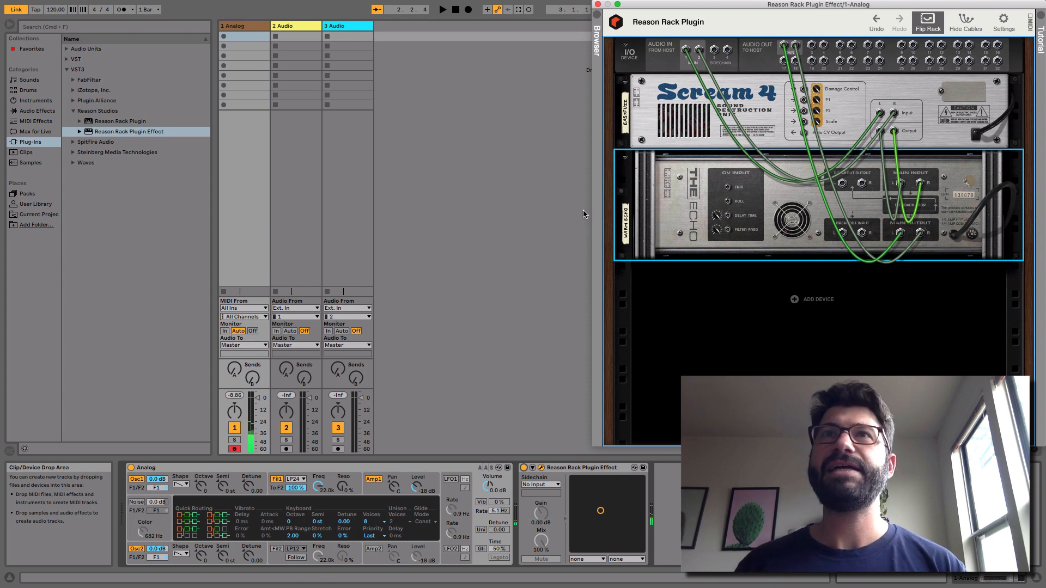
mouse_move(729, 292)
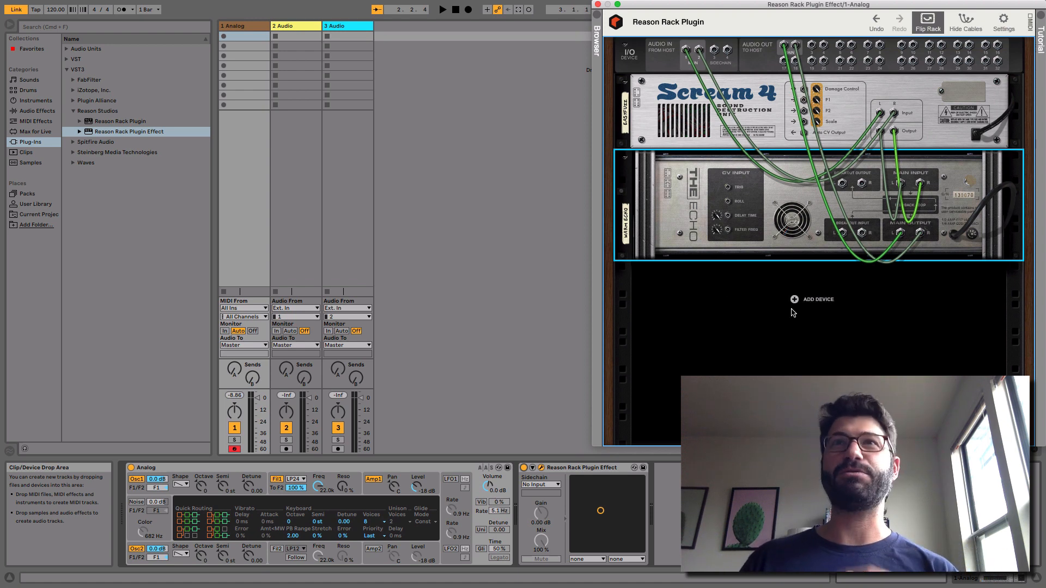
Step: Add a Pulsar Dual LFO below The Echo, return to the front panels and adjust LFO 1 rate
right_click(816, 298)
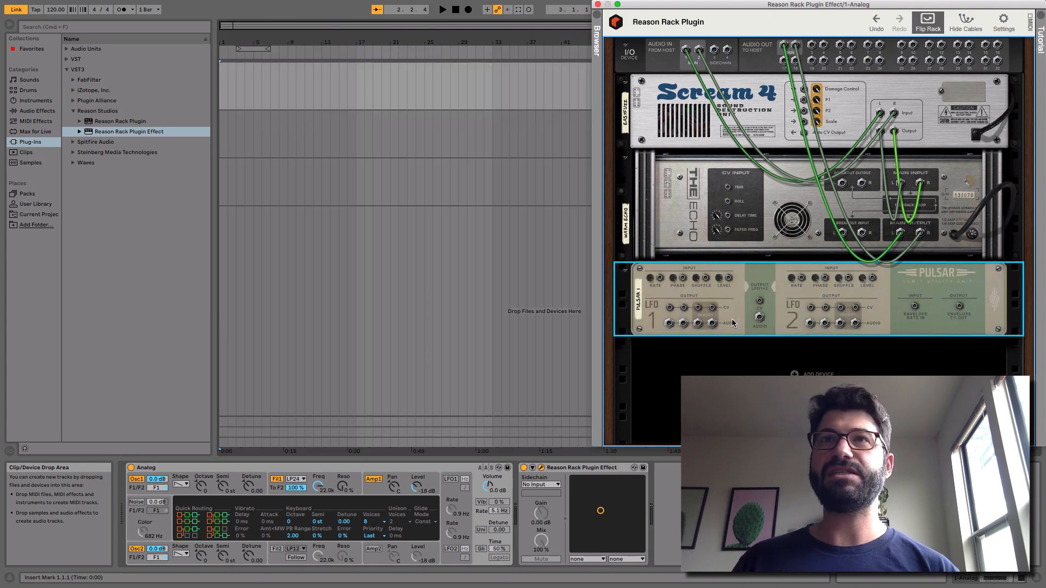
click(926, 20)
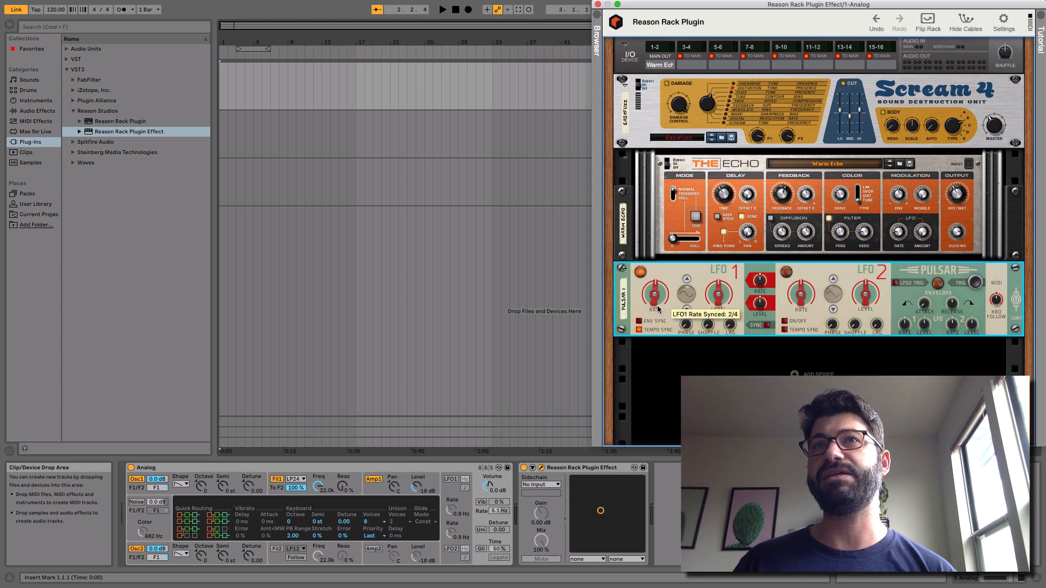
drag(655, 292, 655, 280)
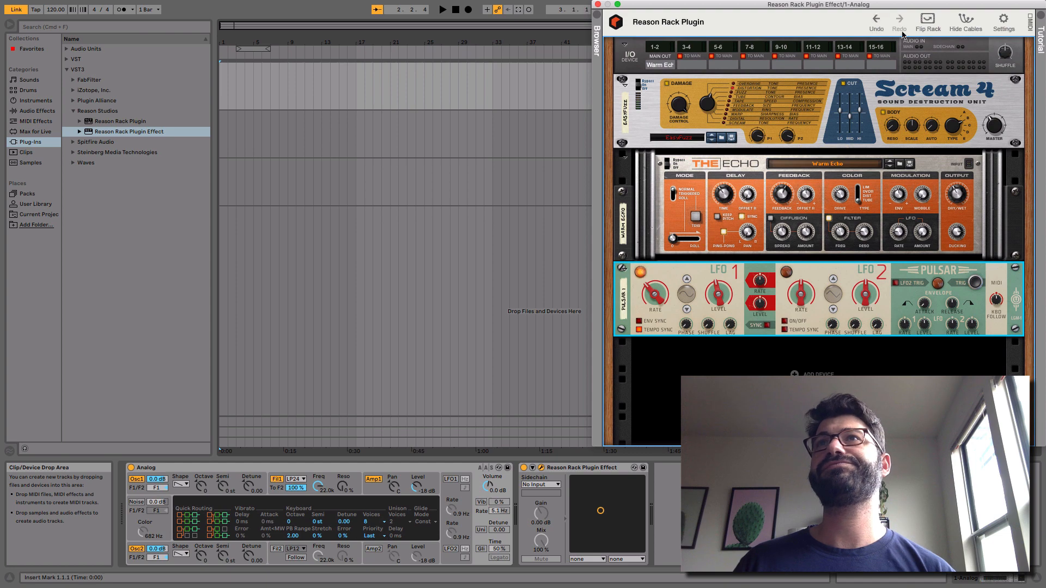
Step: Flip the rack to cable Pulsar's LFO 1 output into Scream 4's Parameter 1 CV input
click(926, 21)
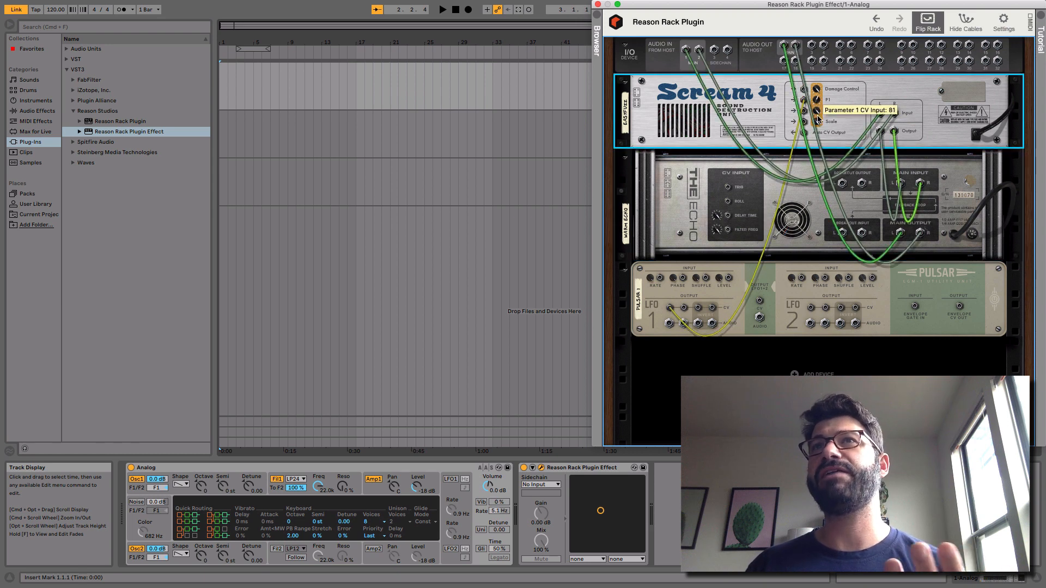
mouse_move(768, 274)
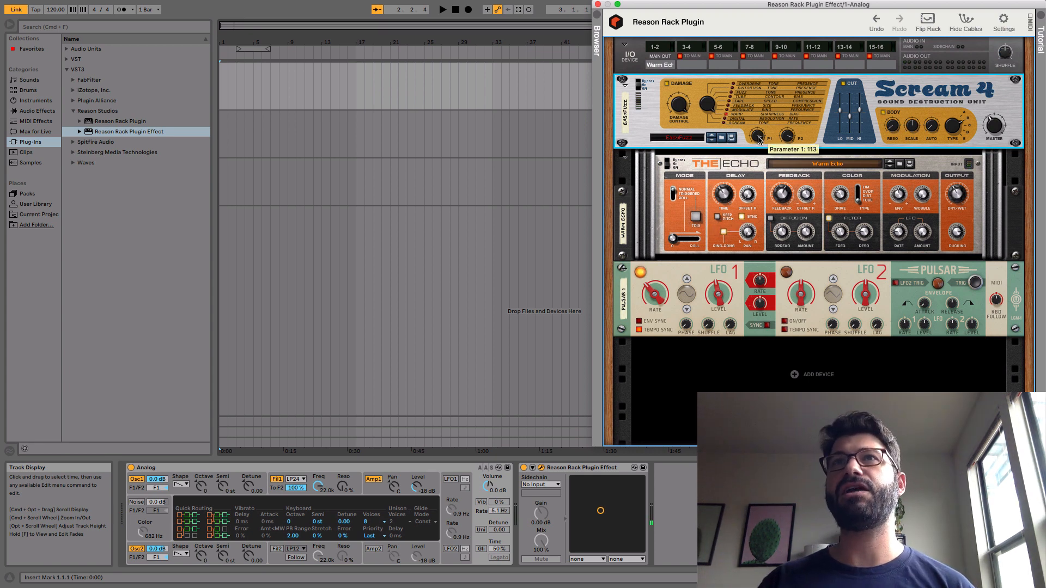
mouse_move(682, 266)
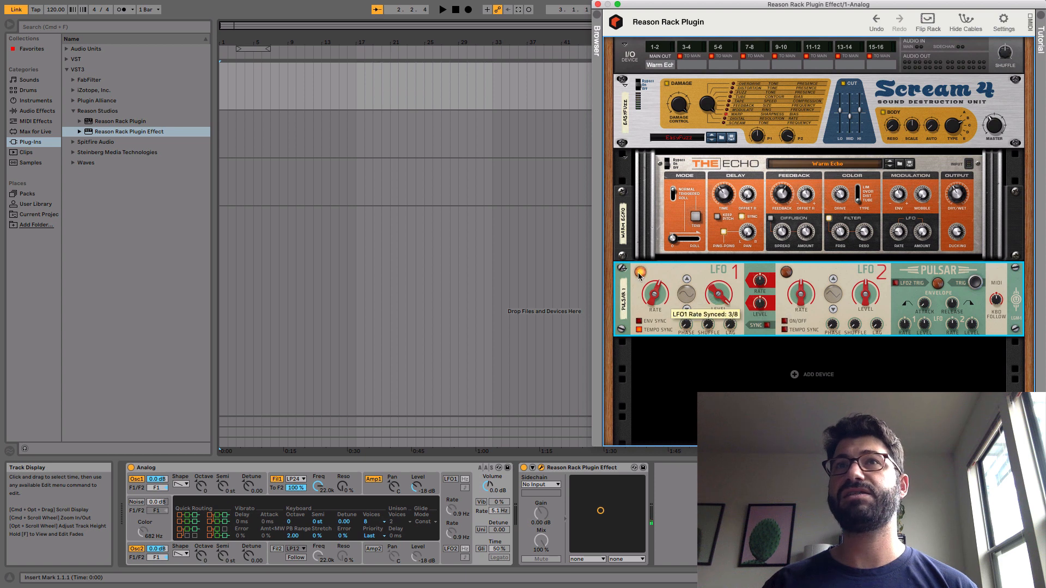
mouse_move(764, 153)
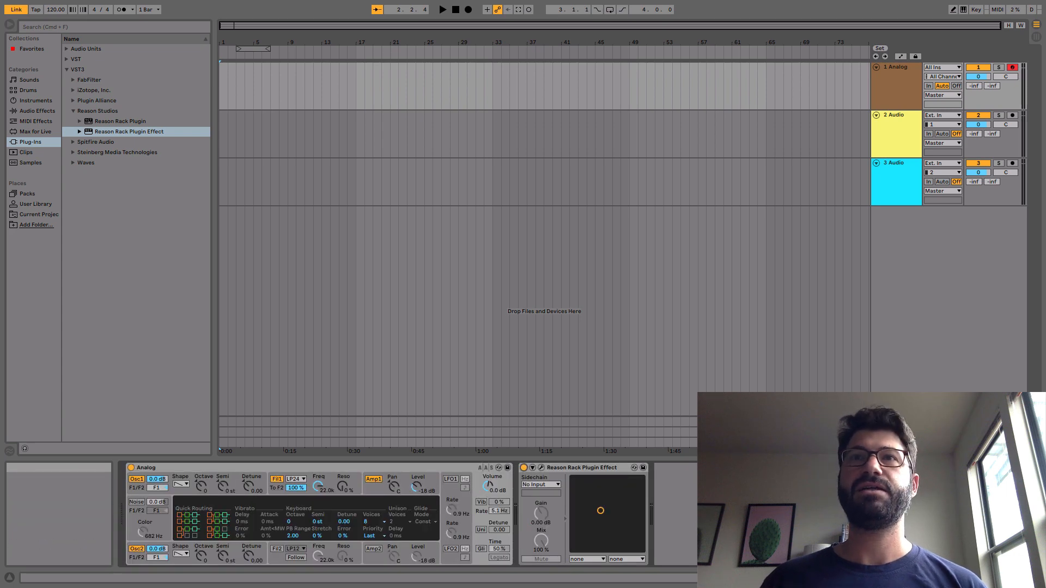
Step: Load a second Reason Rack effect on the Analog track hosting Audiomatic Retro Transformer
click(128, 132)
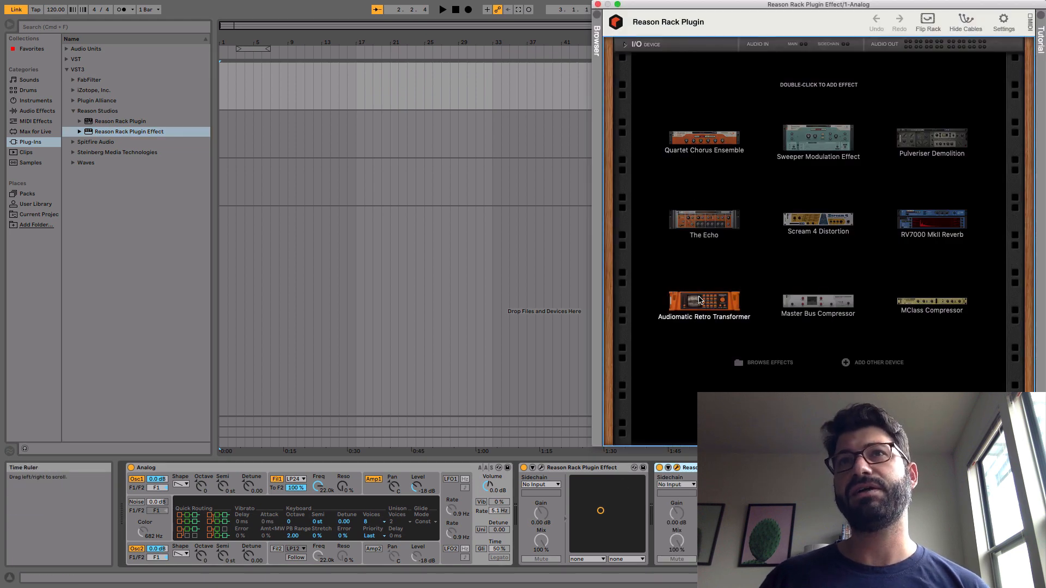
double_click(704, 300)
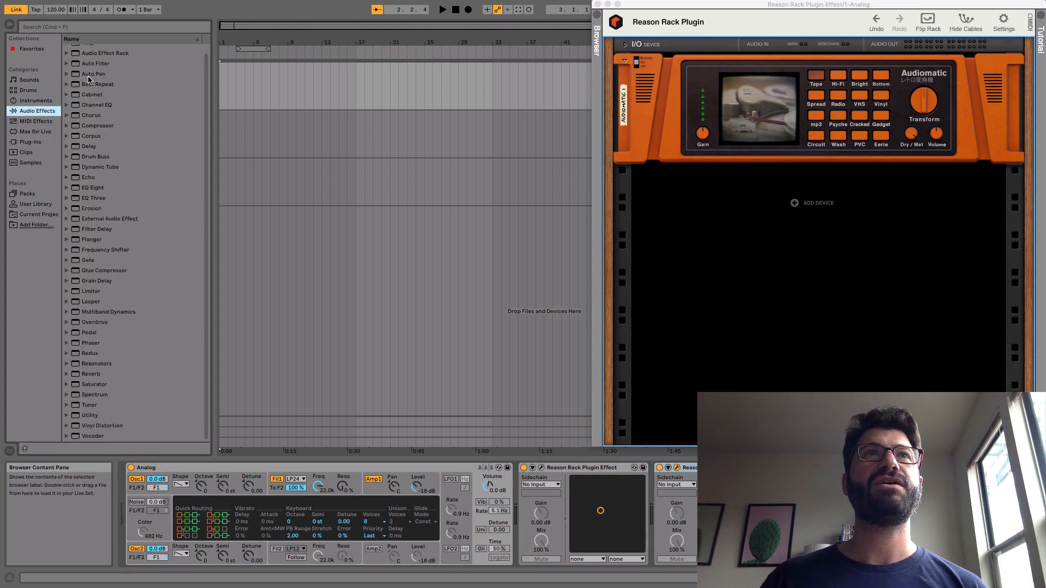
Step: Place the Auto Filter 'Crashing Waves.adv' preset between the two Reason Rack effects
click(67, 69)
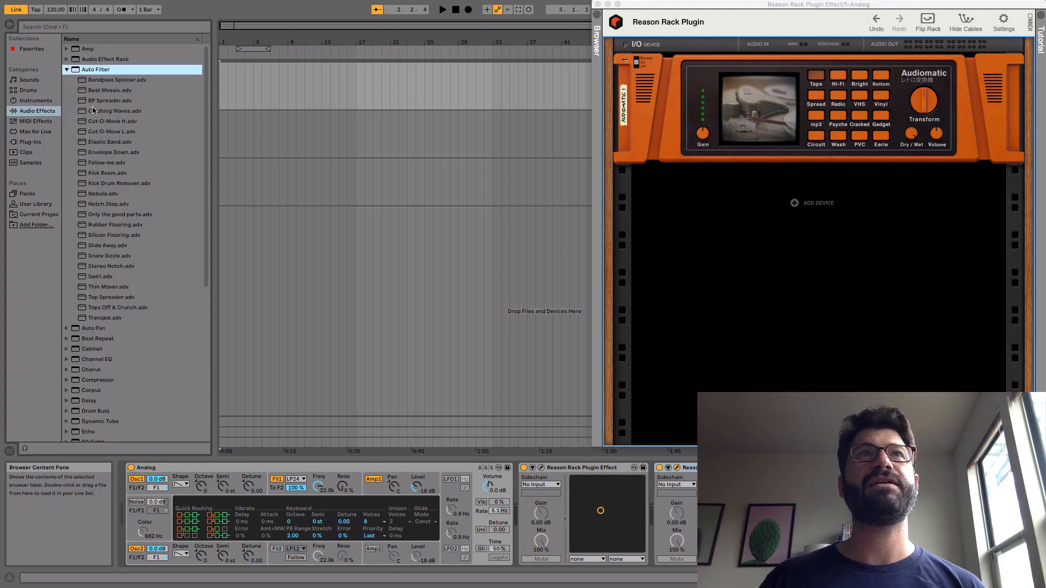
click(114, 110)
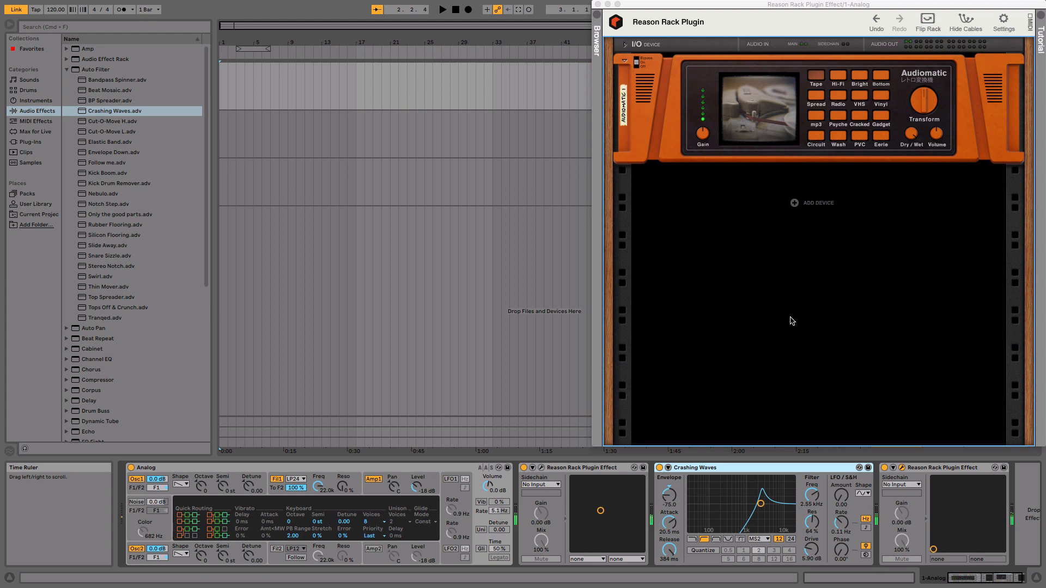
mouse_move(721, 468)
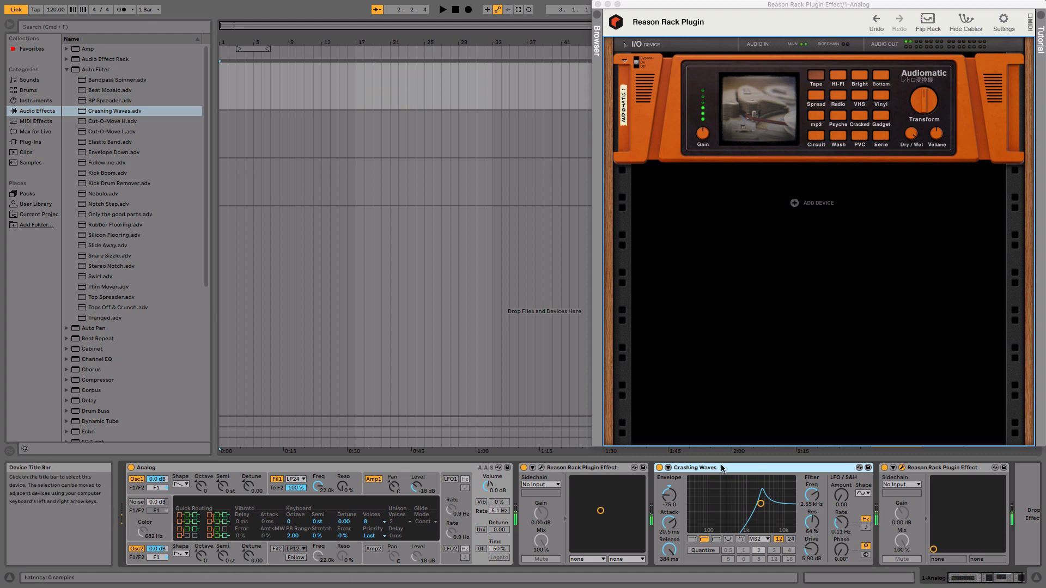